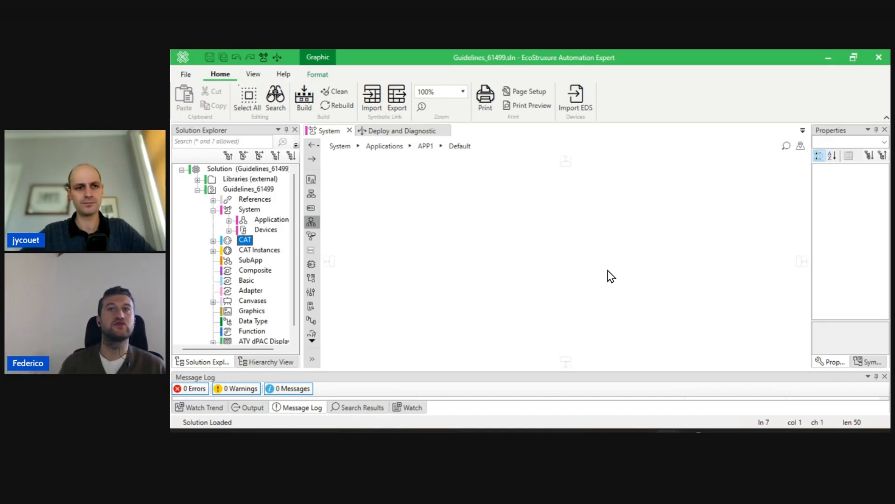
{"action": "mouse_move", "coordinate": [365, 277]}
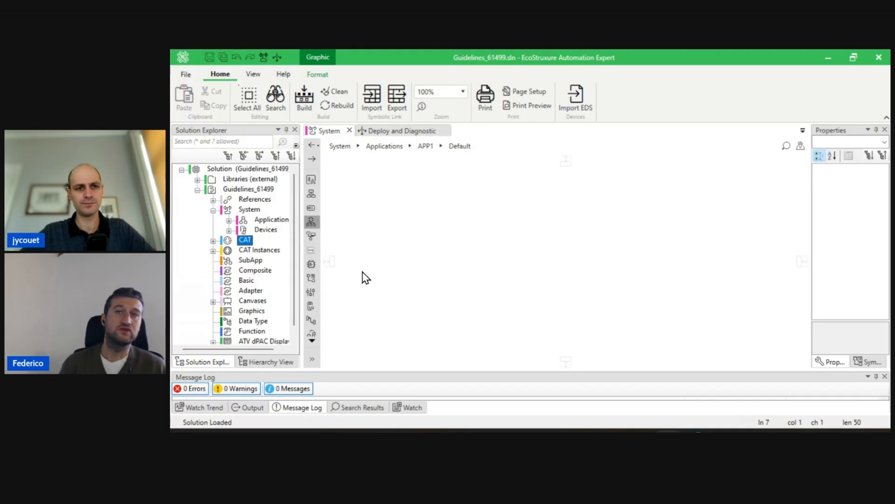
Step: Create a new normal CAT named Conveyor, implemented as a composite, under CAT applications
{"action": "right_click", "coordinate": [271, 260]}
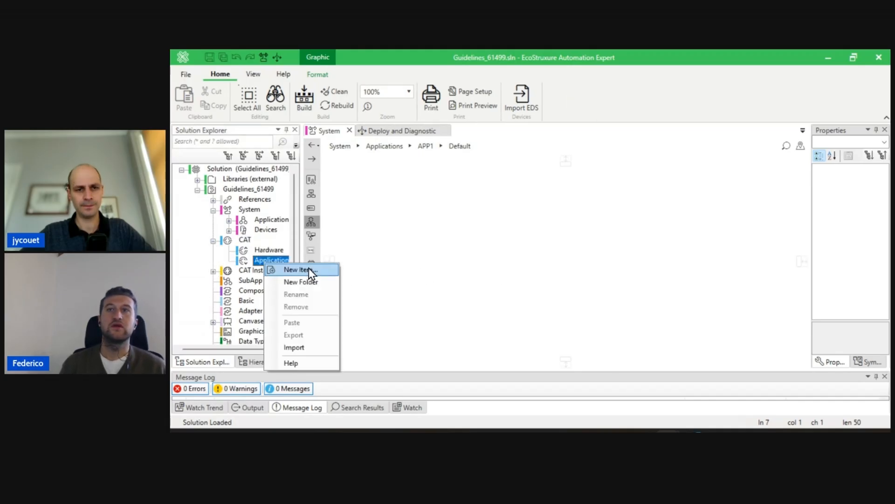
{"action": "left_click", "coordinate": [297, 269]}
{"action": "type", "text": "Conveyor"}
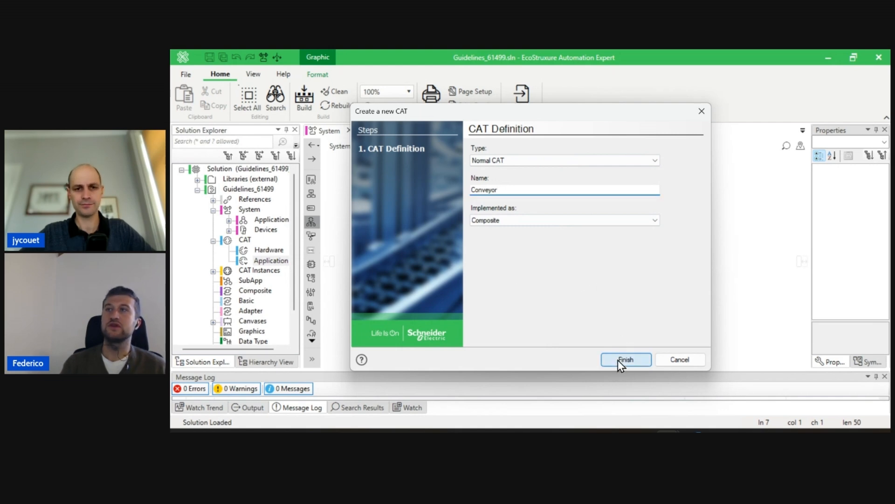
{"action": "left_click", "coordinate": [625, 360]}
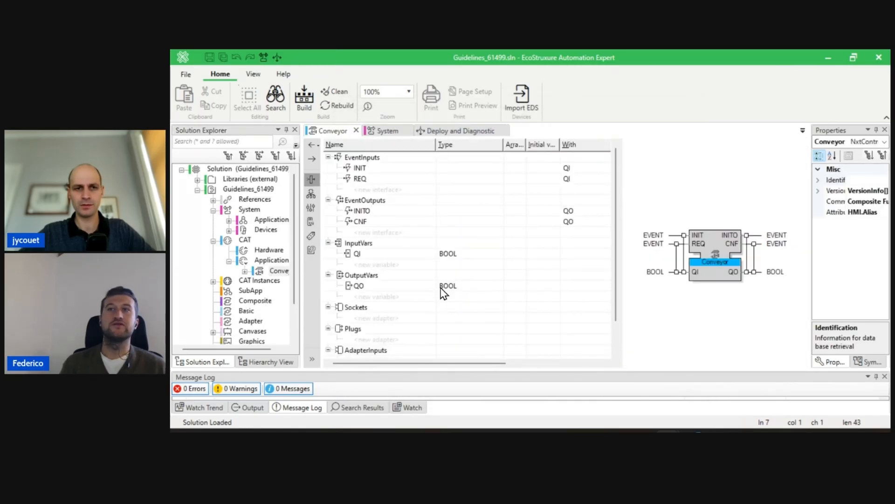
{"action": "mouse_move", "coordinate": [432, 296]}
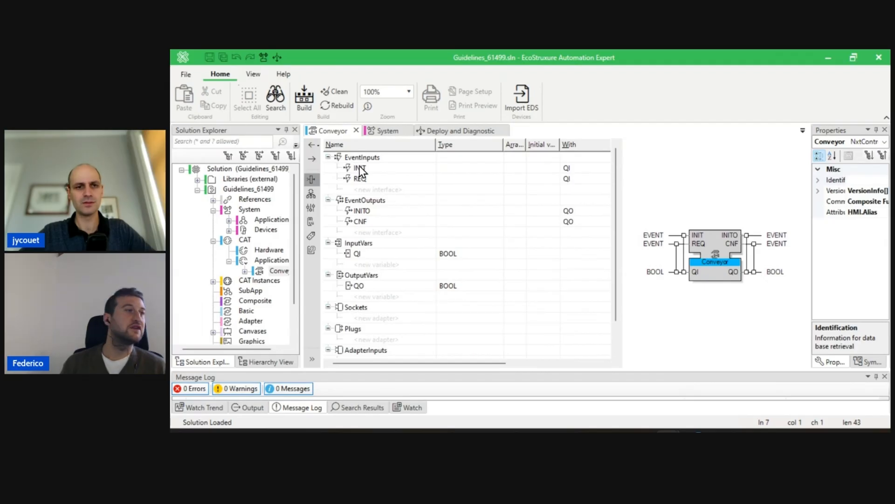
{"action": "mouse_move", "coordinate": [363, 277]}
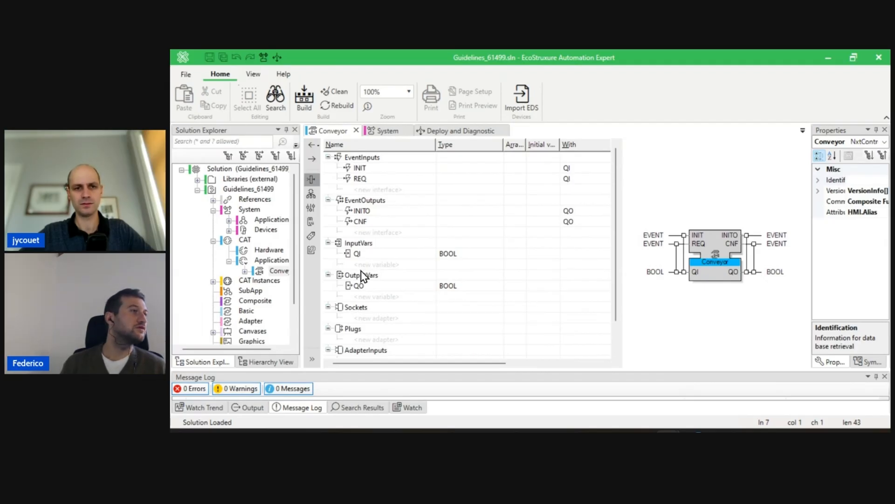
{"action": "mouse_move", "coordinate": [380, 294]}
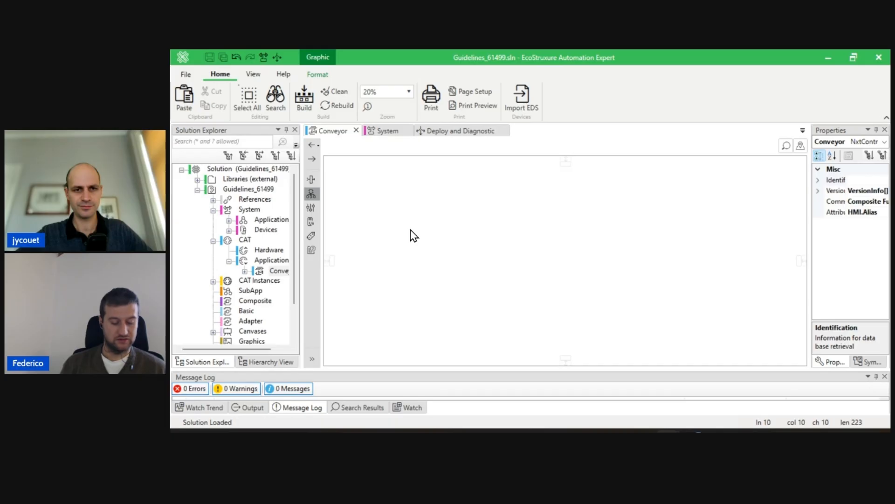
Step: Insert the guideline zone template into the Conveyor composite body and zoom to inspect its labelled sections
{"action": "left_click", "coordinate": [386, 92]}
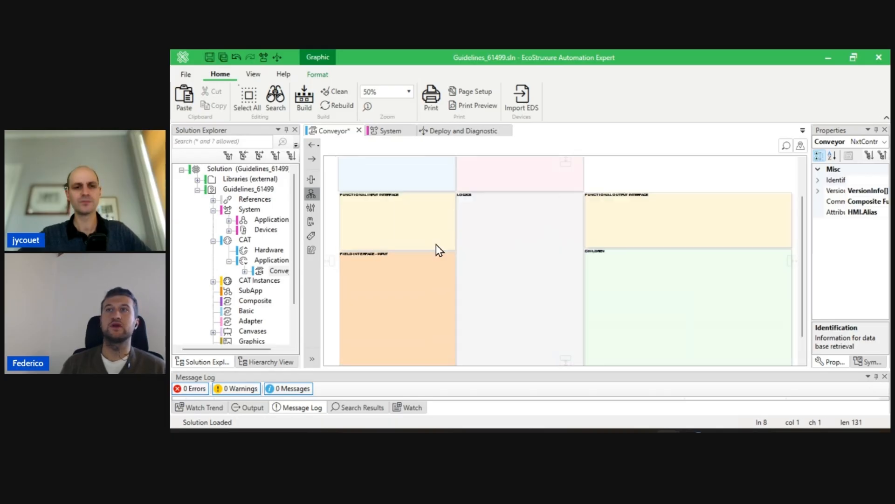
{"action": "left_click", "coordinate": [405, 92]}
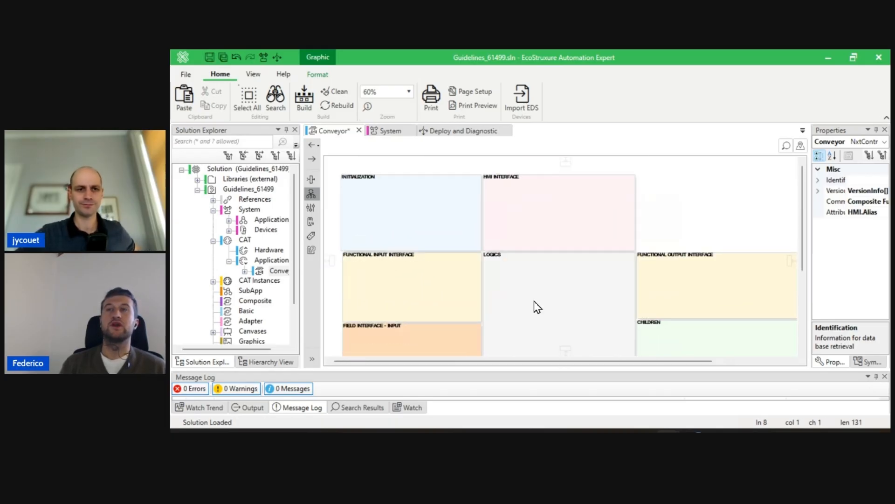
{"action": "mouse_move", "coordinate": [537, 299]}
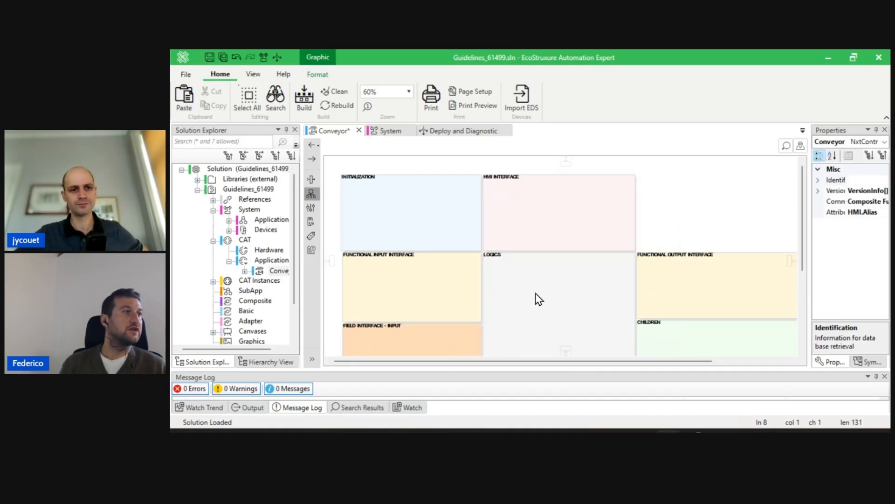
{"action": "mouse_move", "coordinate": [548, 248]}
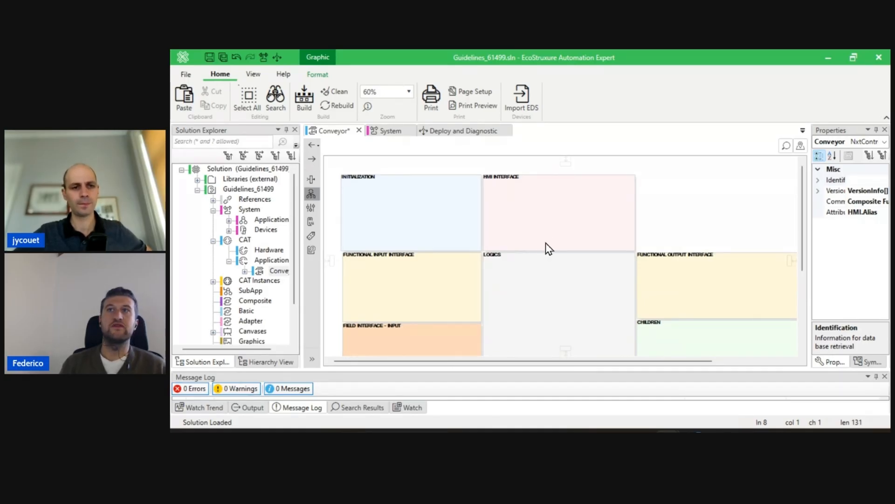
{"action": "left_click", "coordinate": [386, 91]}
{"action": "type", "text": "90"}
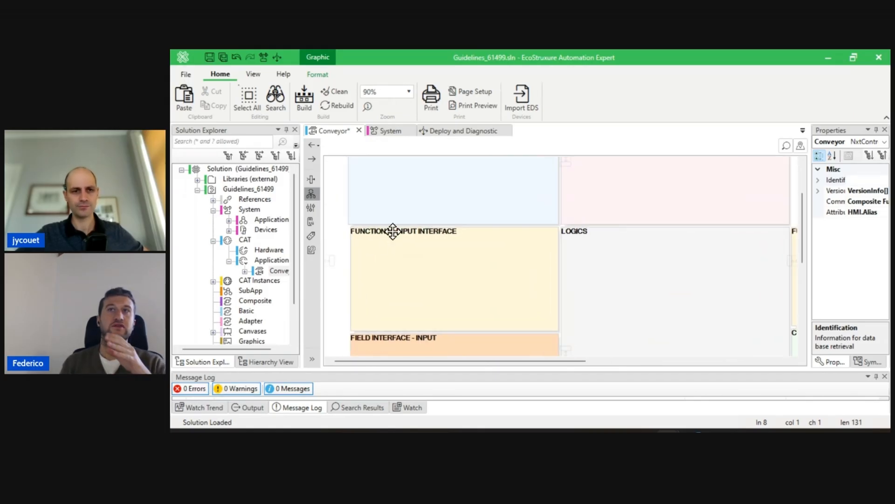
{"action": "mouse_move", "coordinate": [453, 302]}
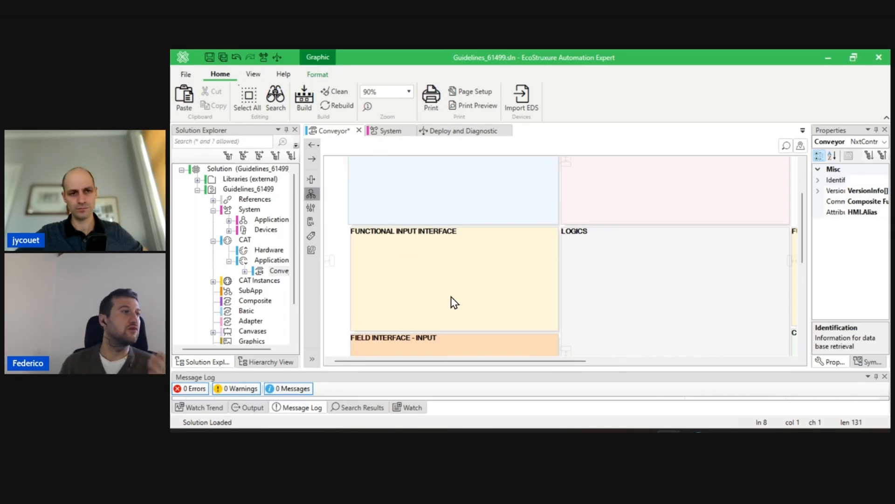
{"action": "mouse_move", "coordinate": [429, 264]}
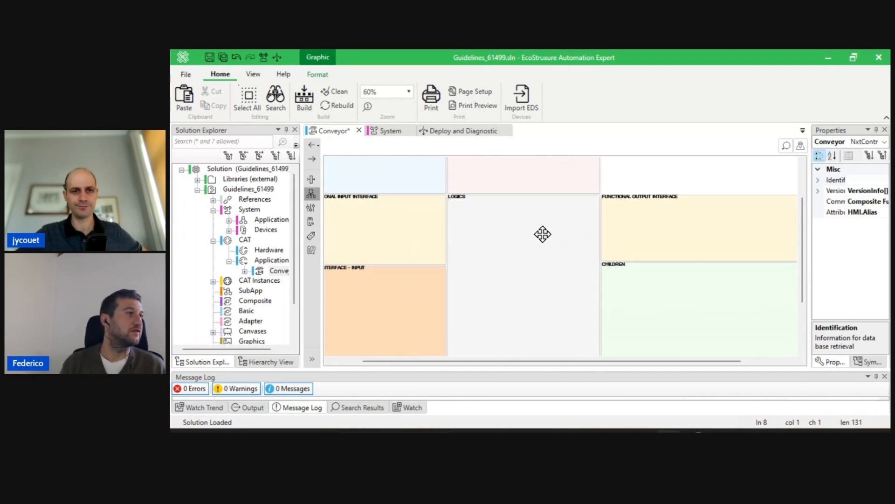
{"action": "left_click", "coordinate": [386, 91]}
{"action": "type", "text": "100"}
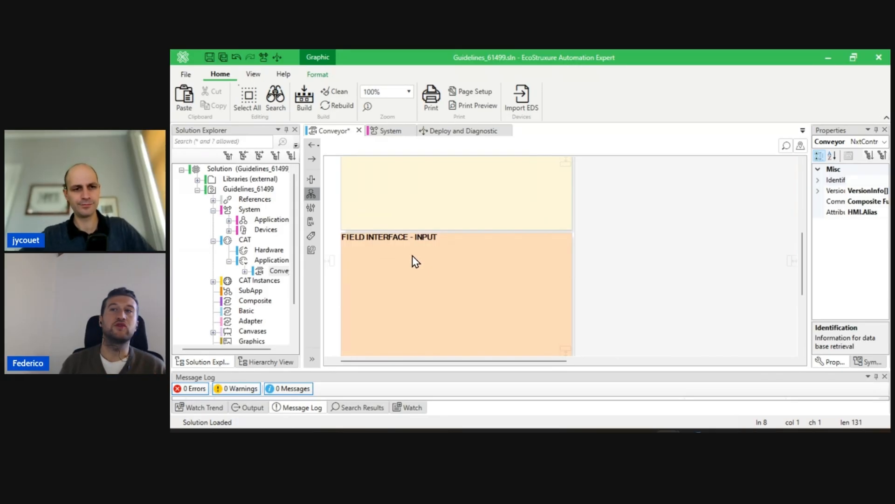
{"action": "mouse_move", "coordinate": [383, 253]}
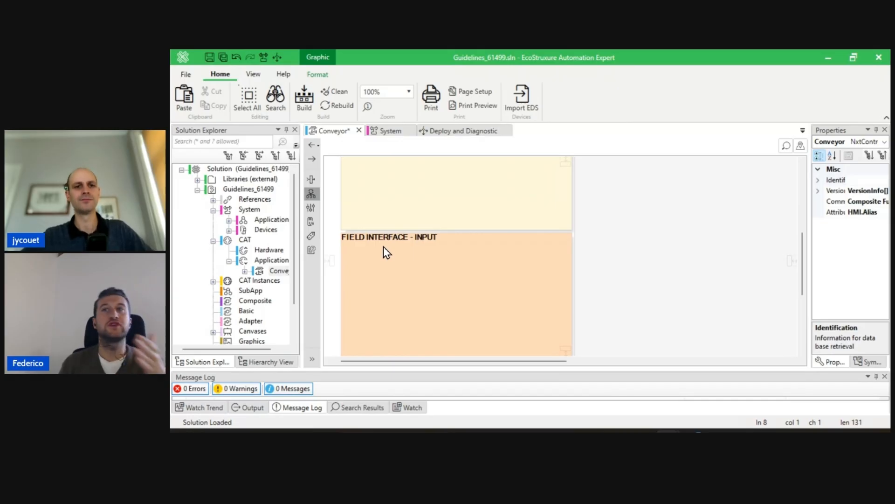
{"action": "mouse_move", "coordinate": [423, 263]}
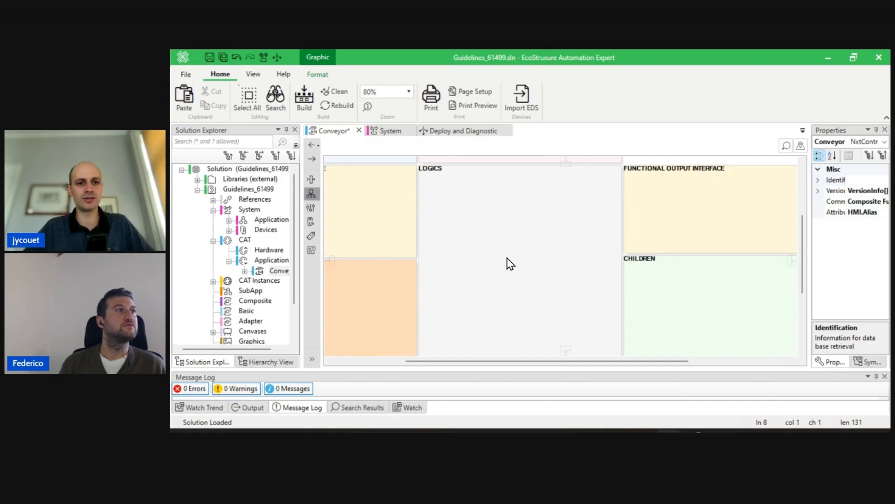
{"action": "mouse_move", "coordinate": [588, 111]}
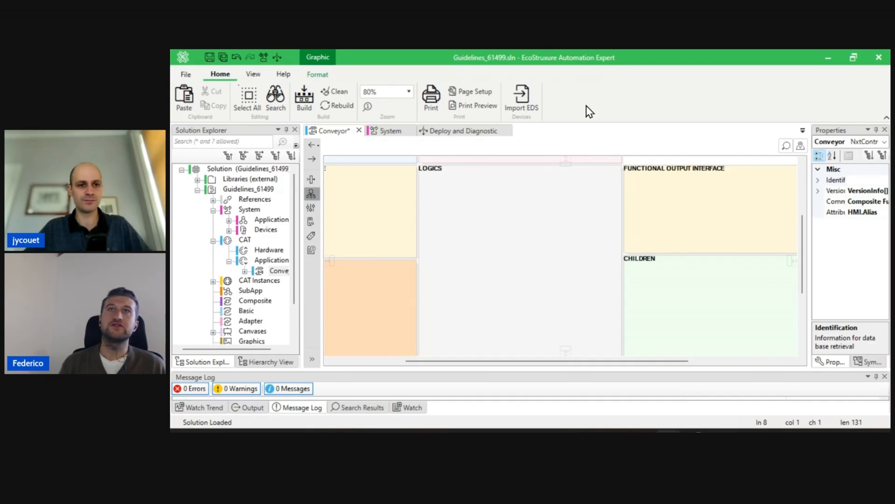
{"action": "left_click", "coordinate": [271, 220]}
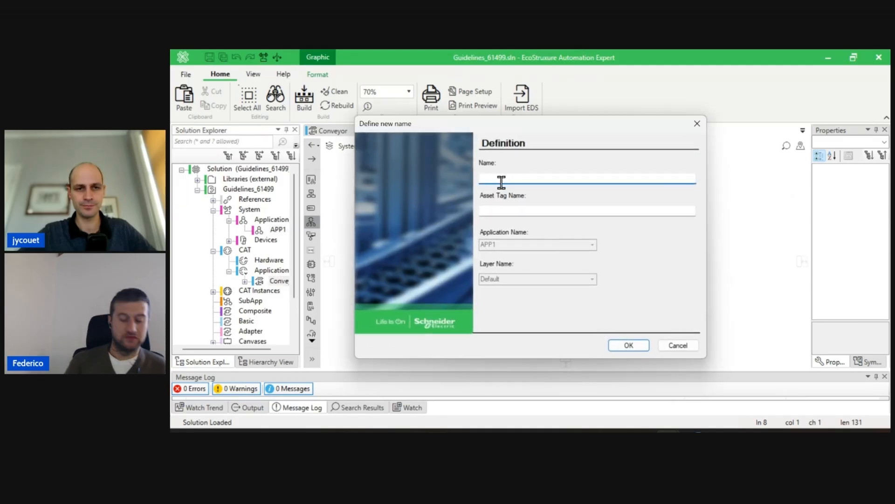
Step: Place a Conveyor CAT instance named Conveyor01 on the APP1 canvas, first of seven in the ring
{"action": "type", "text": "Conveyor01"}
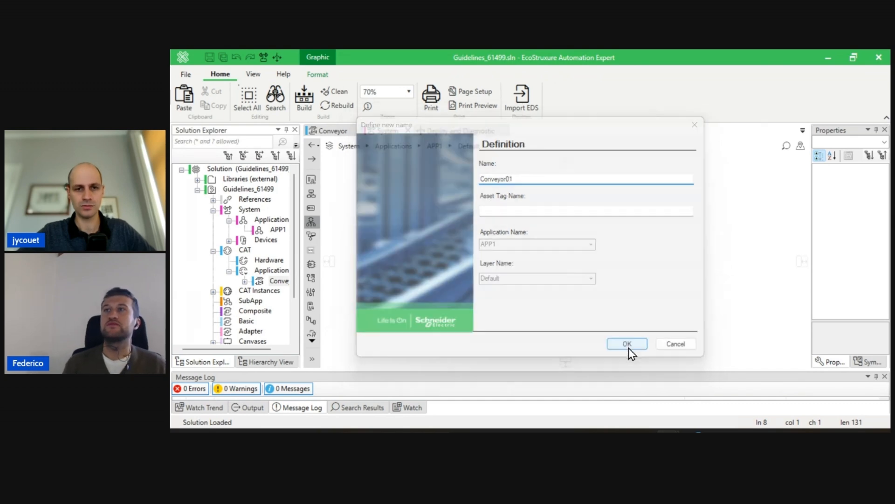
{"action": "left_click", "coordinate": [626, 343]}
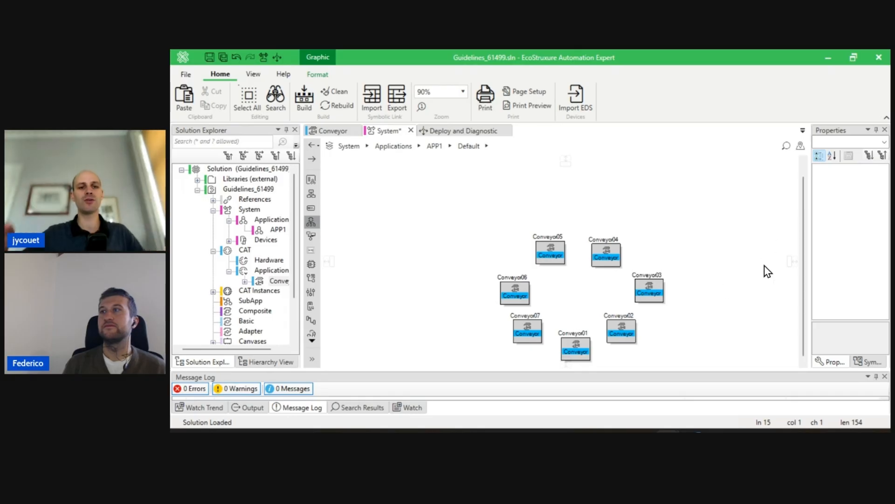
{"action": "scroll", "scroll_direction": "down", "scroll_amount": 3}
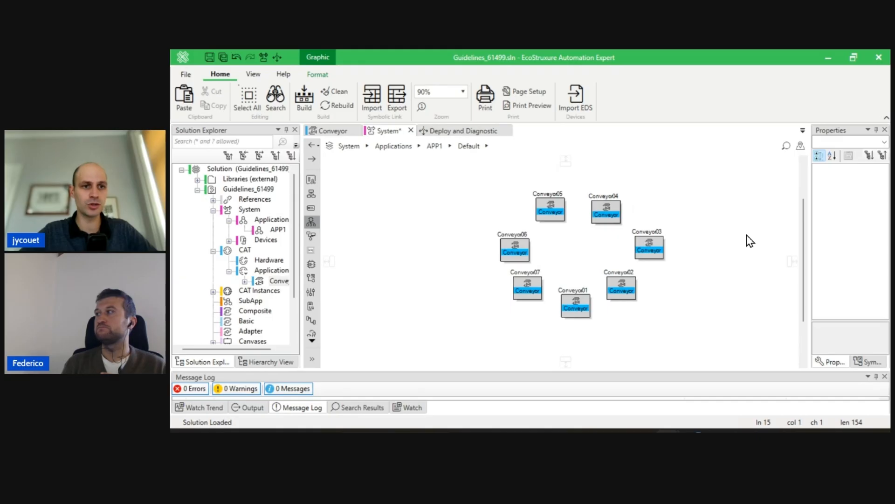
{"action": "mouse_move", "coordinate": [565, 322]}
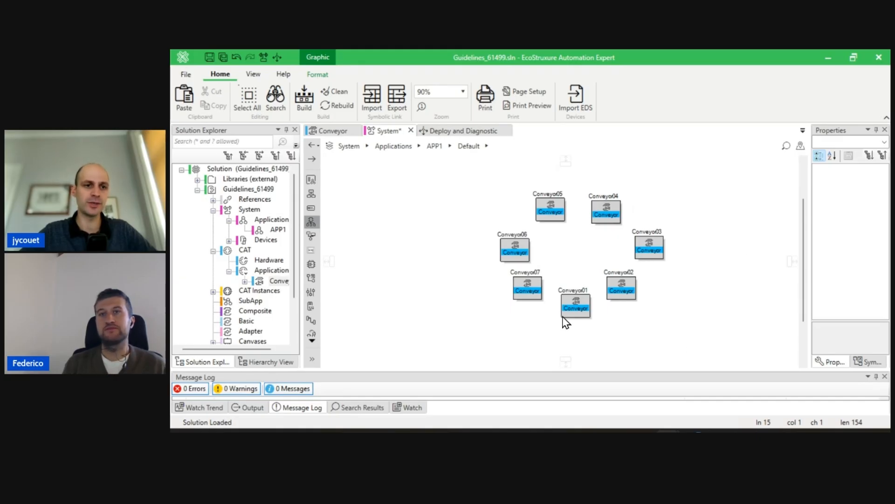
{"action": "mouse_move", "coordinate": [391, 300]}
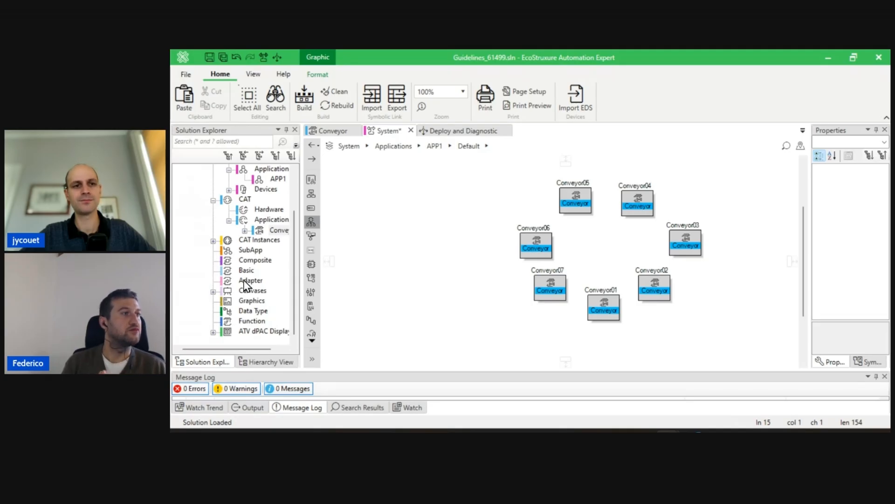
Step: Create a new adapter type named ILoopChain under the Adapter category
{"action": "right_click", "coordinate": [251, 280]}
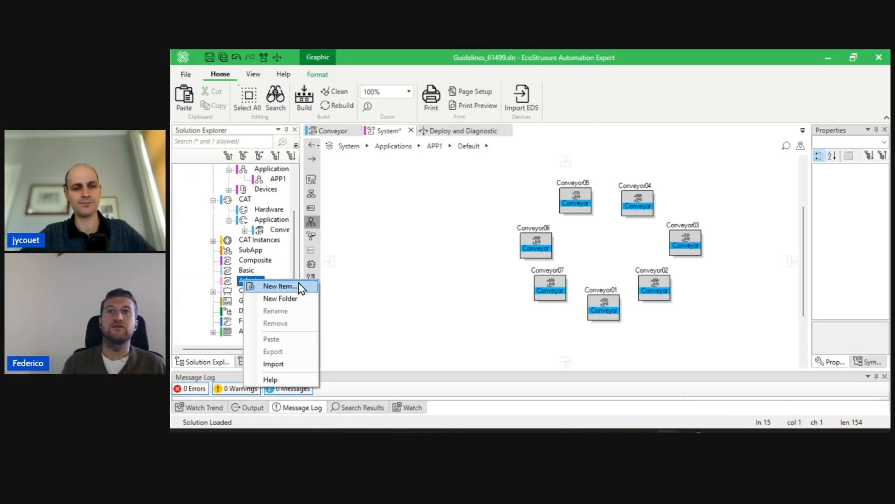
{"action": "left_click", "coordinate": [411, 241]}
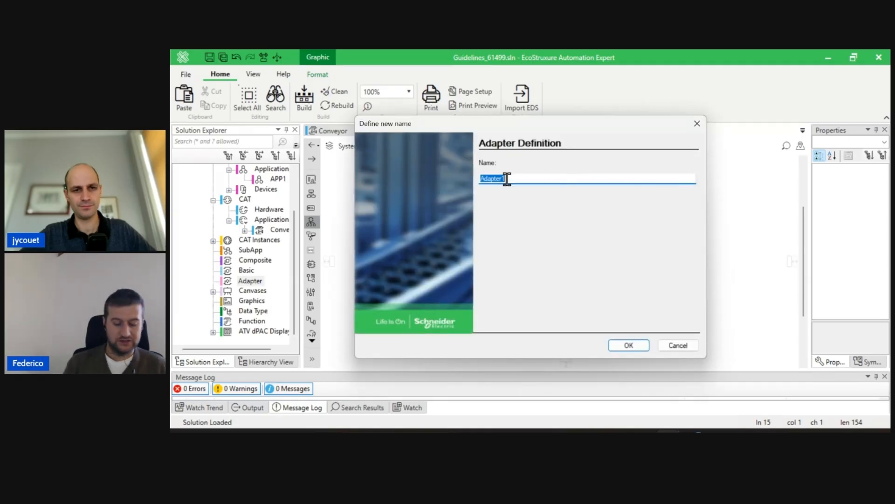
{"action": "type", "text": "ILoopChain"}
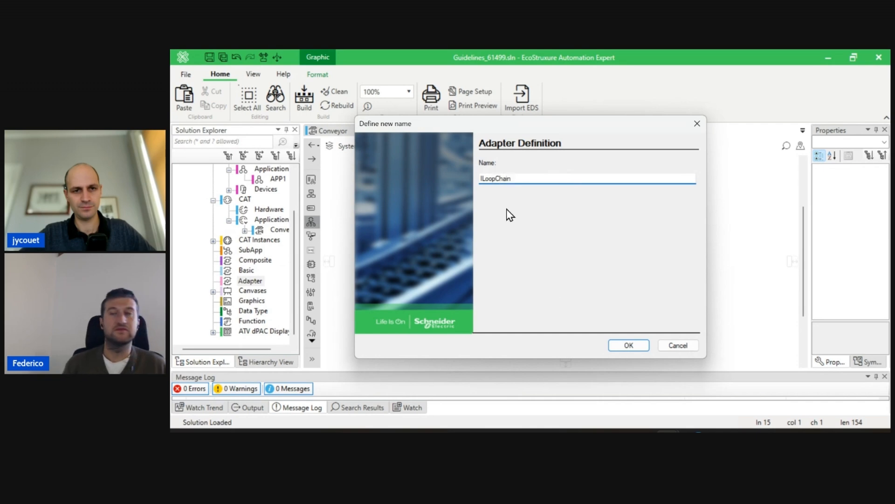
{"action": "left_click", "coordinate": [627, 345]}
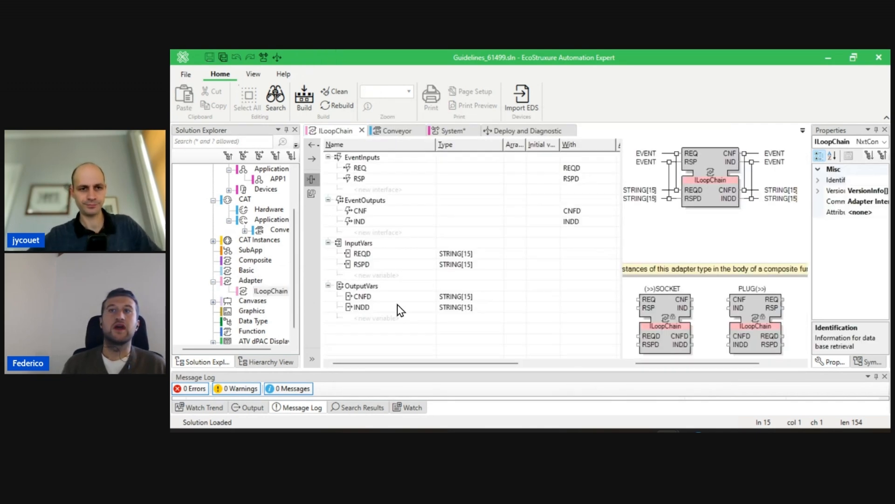
Step: Clear ILoopChain's default REQ/RSP and CNF/IND events and variables, leaving an empty interface
{"action": "left_click", "coordinate": [361, 296]}
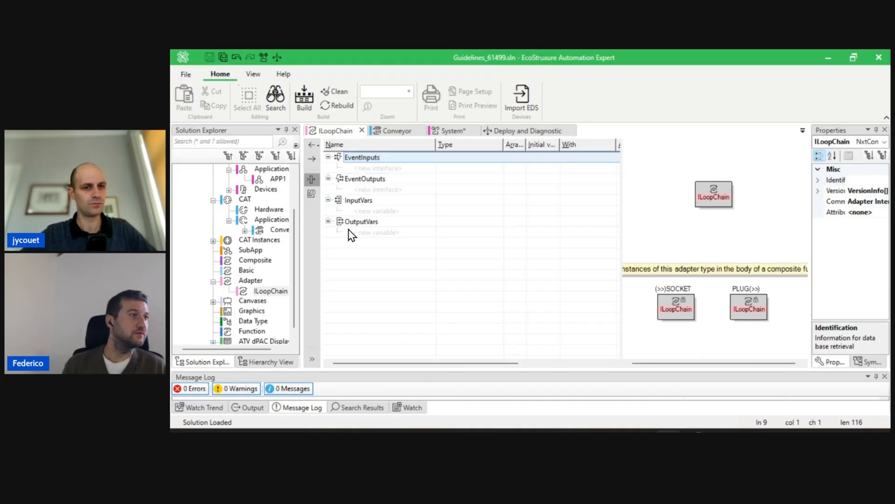
{"action": "mouse_move", "coordinate": [361, 215]}
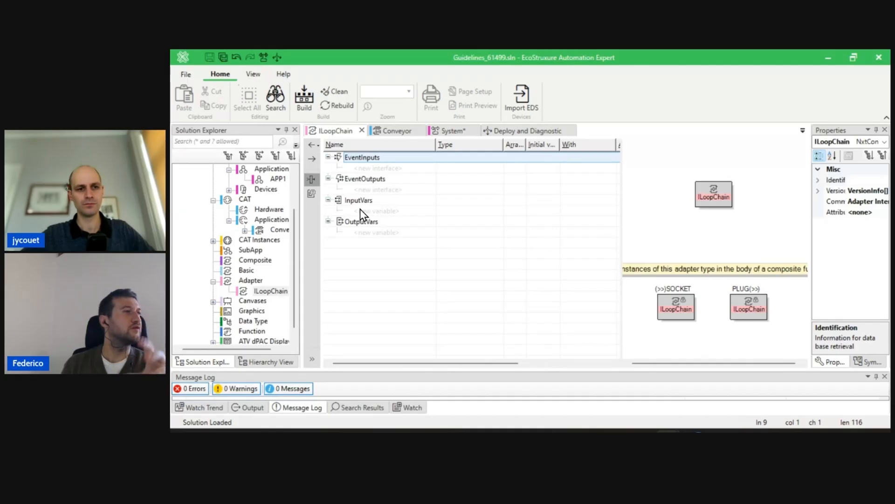
{"action": "mouse_move", "coordinate": [340, 174]}
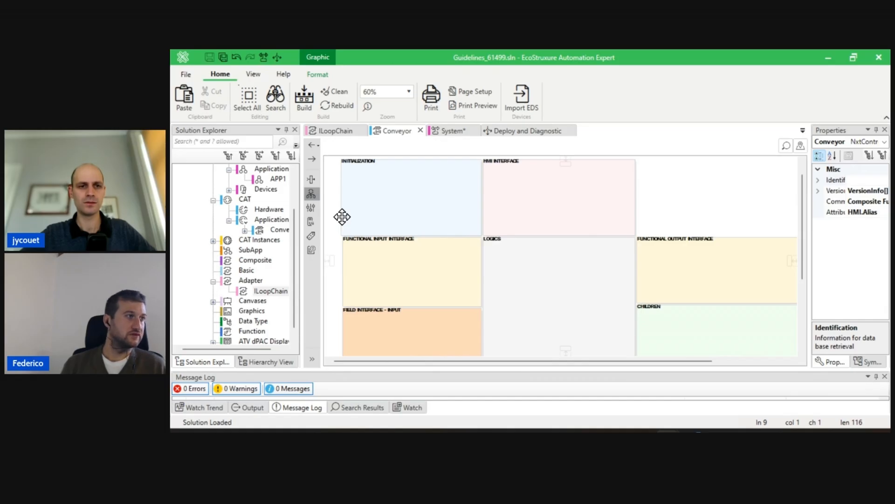
{"action": "mouse_move", "coordinate": [313, 182]}
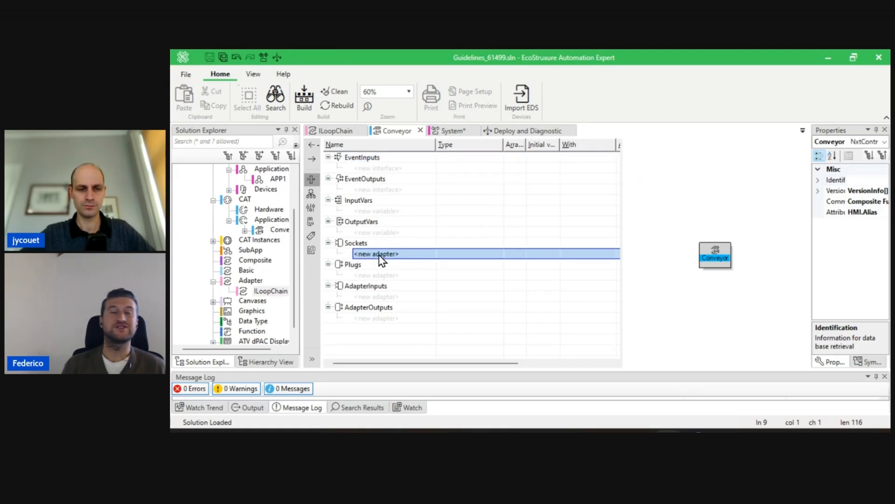
Step: Add an InChain socket and an OutChain plug to Conveyor's interface, both typed Main.ILoopChain
{"action": "type", "text": "InChain"}
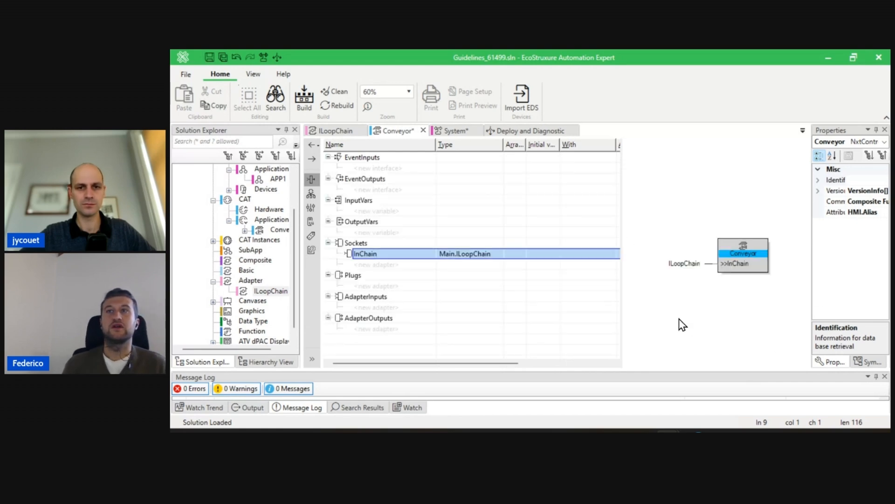
{"action": "left_click", "coordinate": [465, 254]}
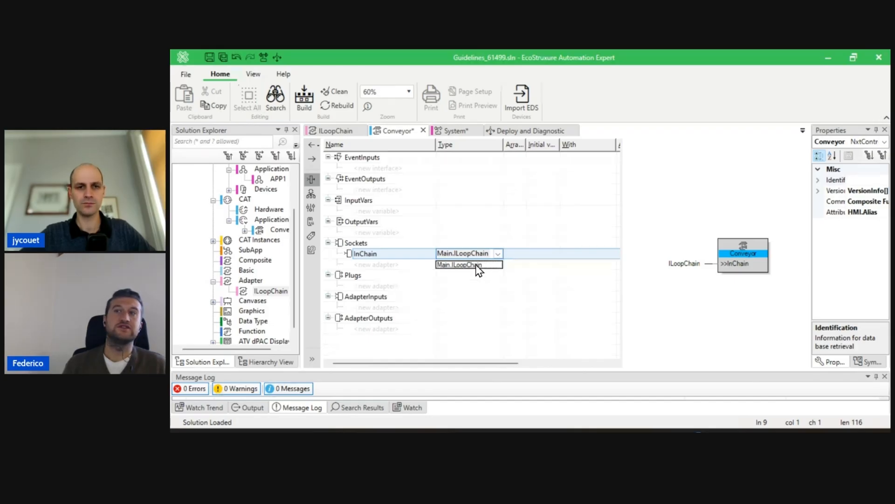
{"action": "left_click", "coordinate": [460, 264]}
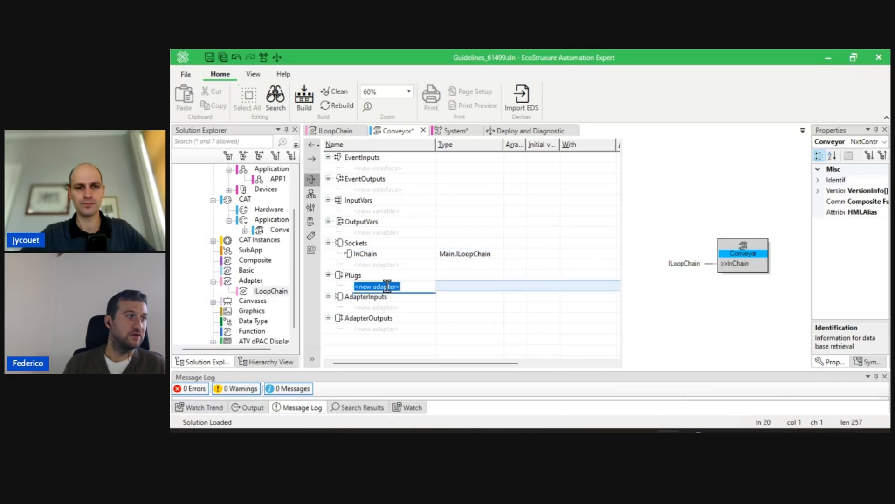
{"action": "type", "text": "OutCh"}
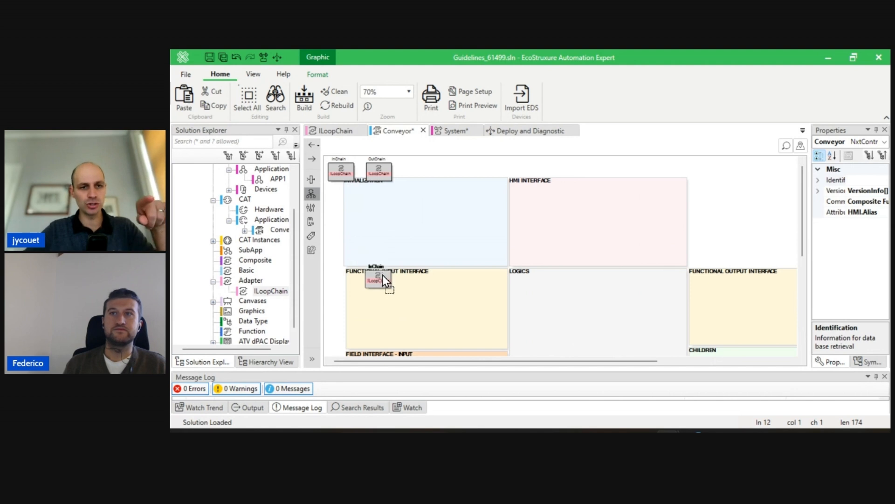
Step: Move the InChain block into the functional input zone and OutChain into the functional output zone
{"action": "left_click_drag", "start_coordinate": [375, 280], "coordinate": [386, 302]}
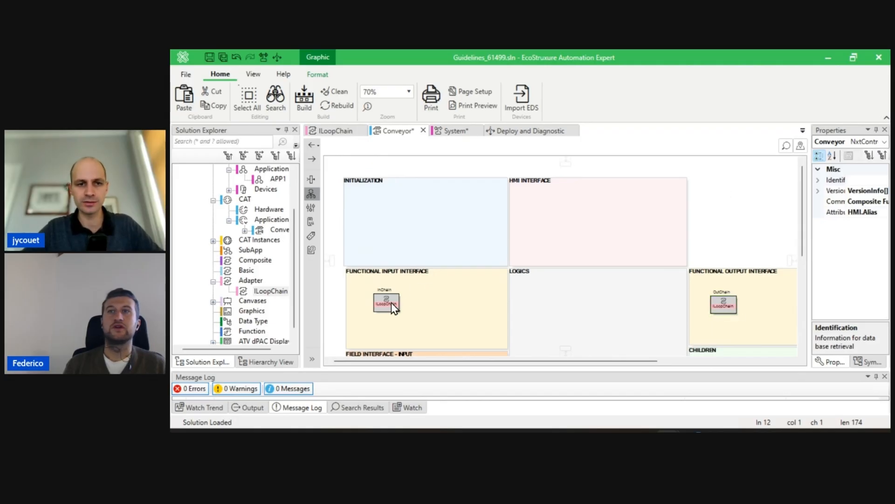
{"action": "left_click", "coordinate": [406, 91]}
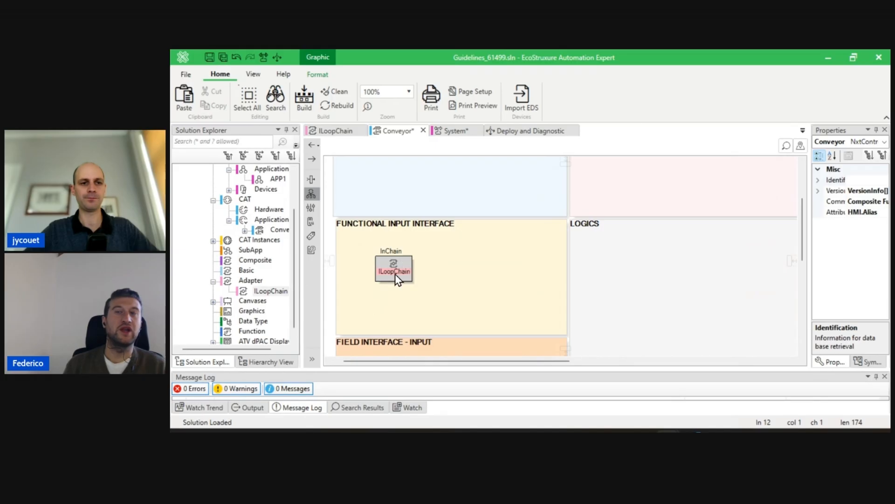
{"action": "mouse_move", "coordinate": [557, 276]}
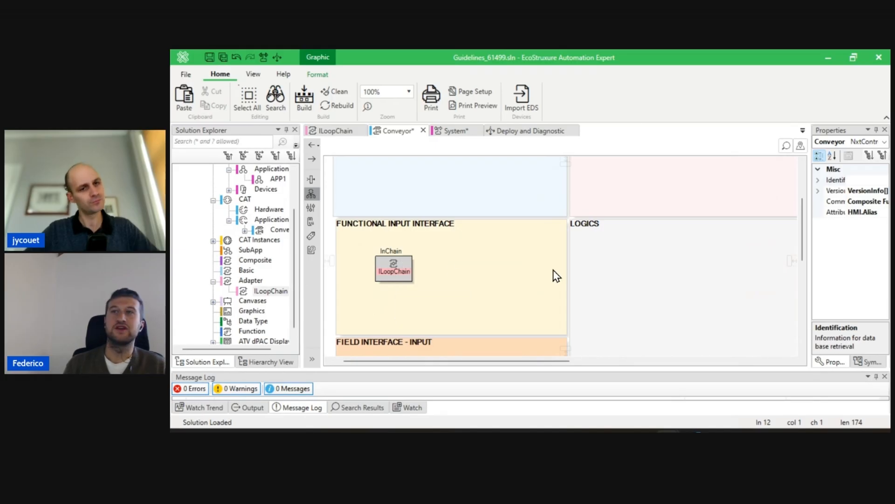
{"action": "mouse_move", "coordinate": [562, 270]}
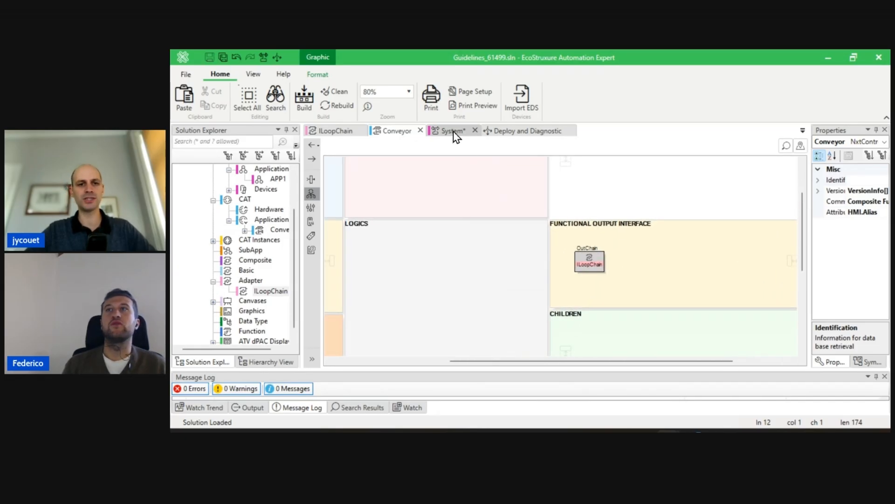
Step: Wire each conveyor's OutChain to the next conveyor's InChain on APP1, closing the seven-conveyor loop
{"action": "left_click", "coordinate": [452, 131]}
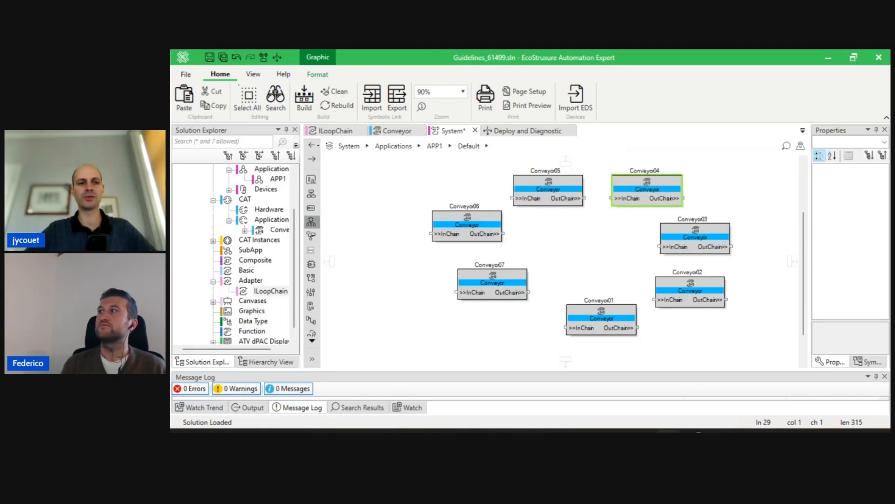
{"action": "mouse_move", "coordinate": [708, 223]}
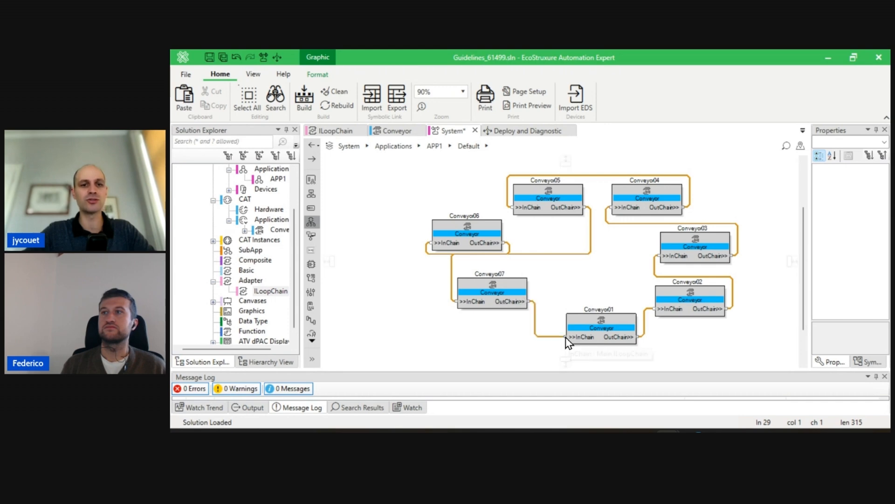
{"action": "left_click", "coordinate": [466, 227]}
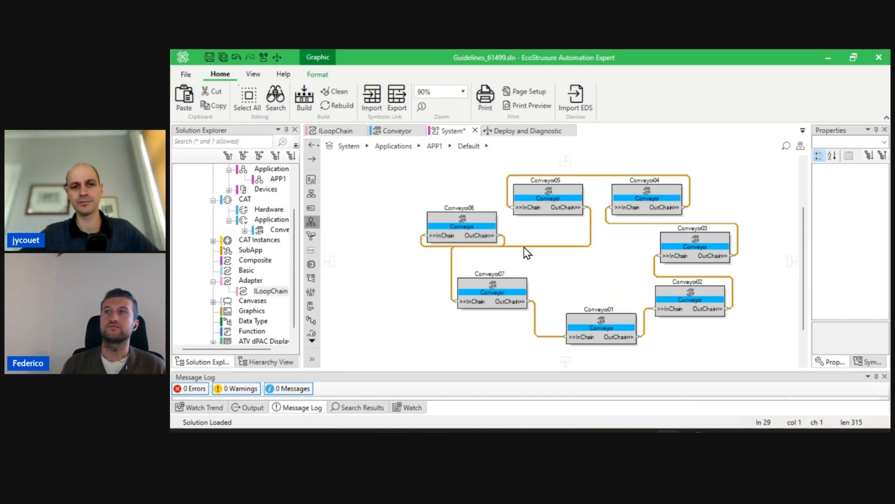
Step: Return to the Conveyor CAT diagram and bring its InChain and OutChain blocks into view
{"action": "left_click", "coordinate": [503, 251]}
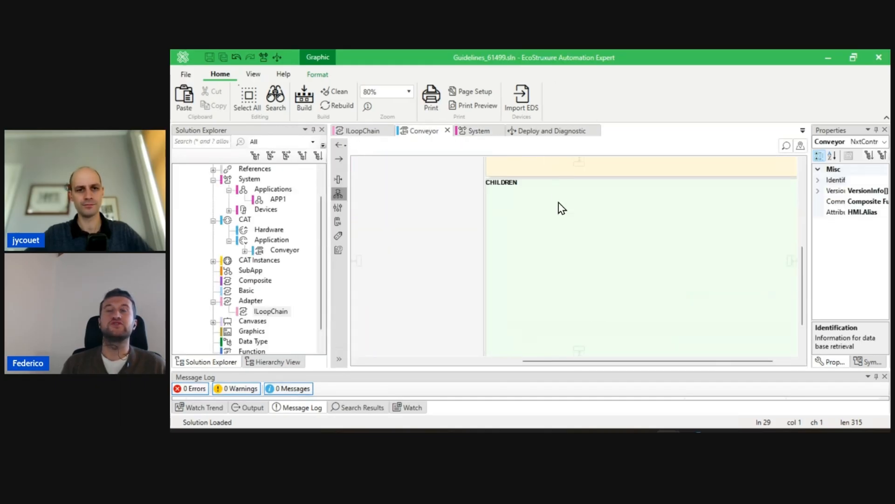
{"action": "left_click", "coordinate": [386, 91]}
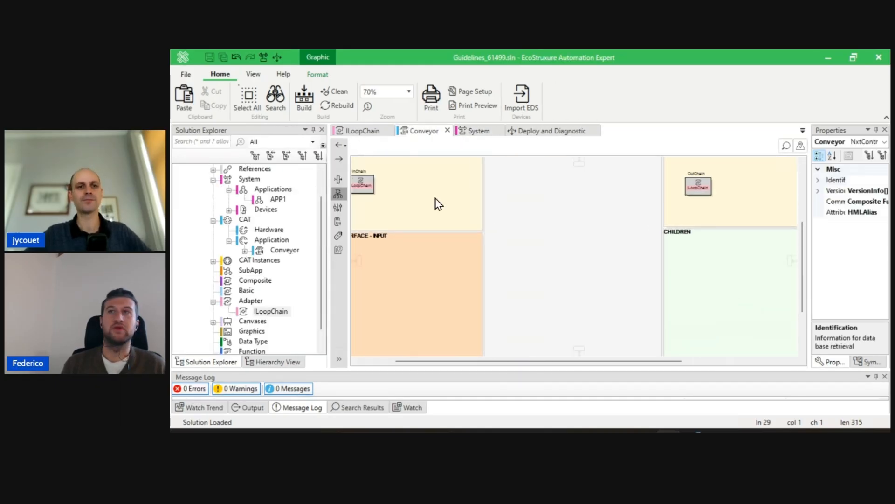
Step: Create a second composite CAT named Ring under CAT applications and show its empty network
{"action": "right_click", "coordinate": [271, 239]}
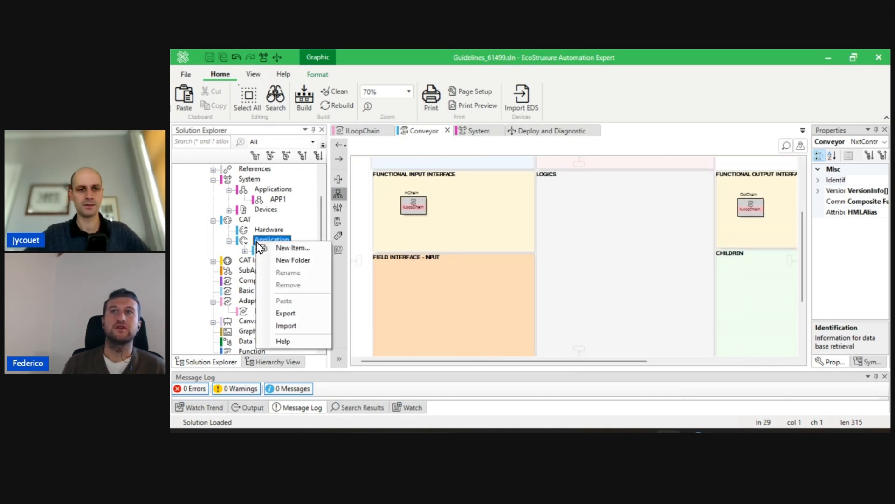
{"action": "mouse_move", "coordinate": [293, 248]}
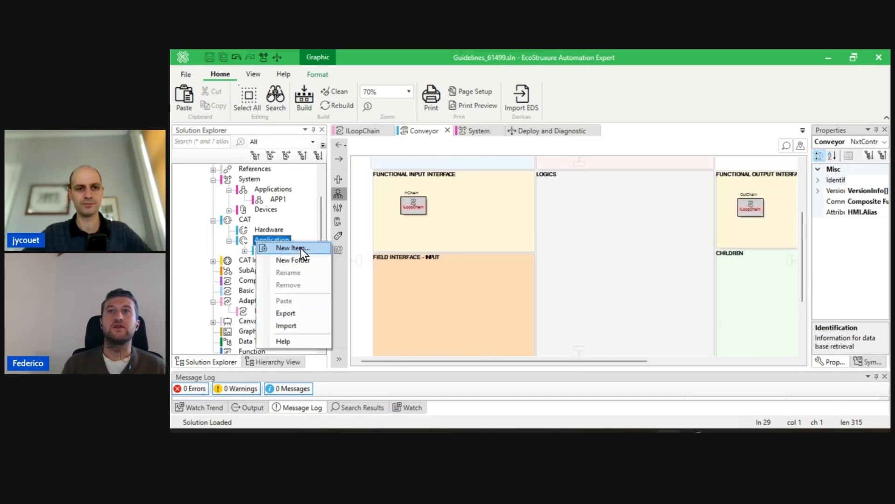
{"action": "left_click", "coordinate": [292, 247]}
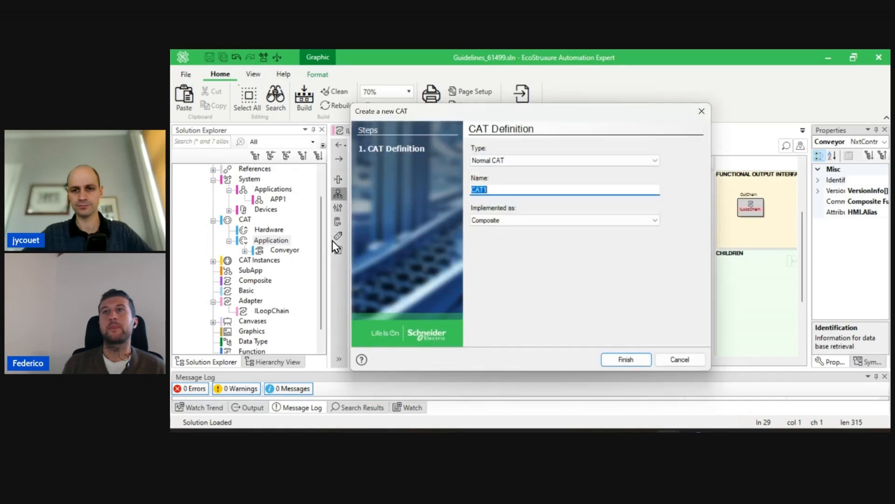
{"action": "type", "text": "Ring"}
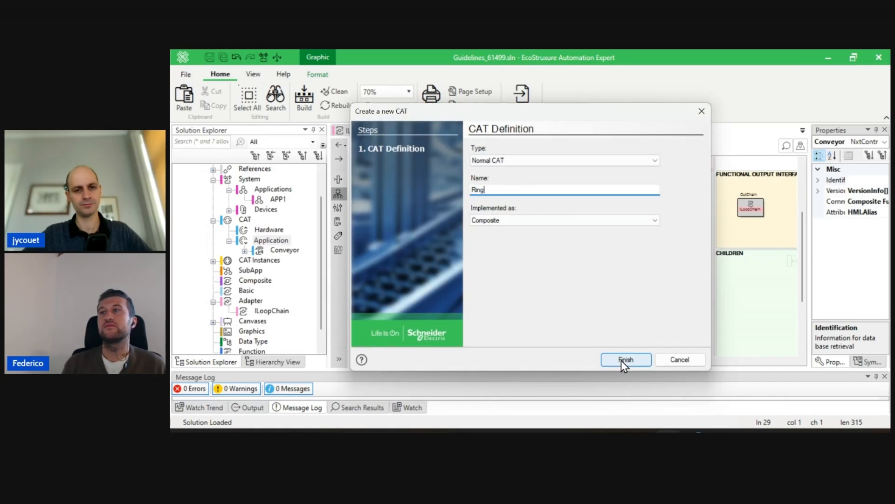
{"action": "left_click", "coordinate": [625, 360]}
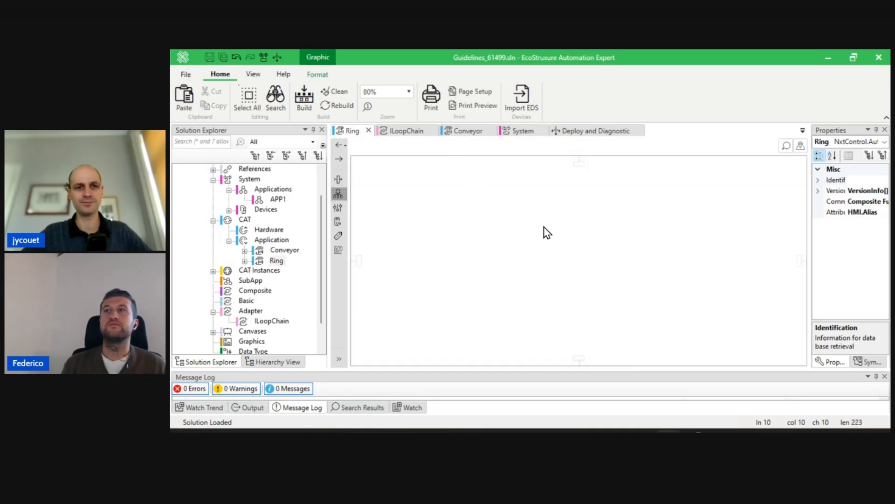
Step: Look at the Conveyor and empty Ring CAT diagrams, then return to the APP1 system diagram
{"action": "left_click", "coordinate": [465, 131]}
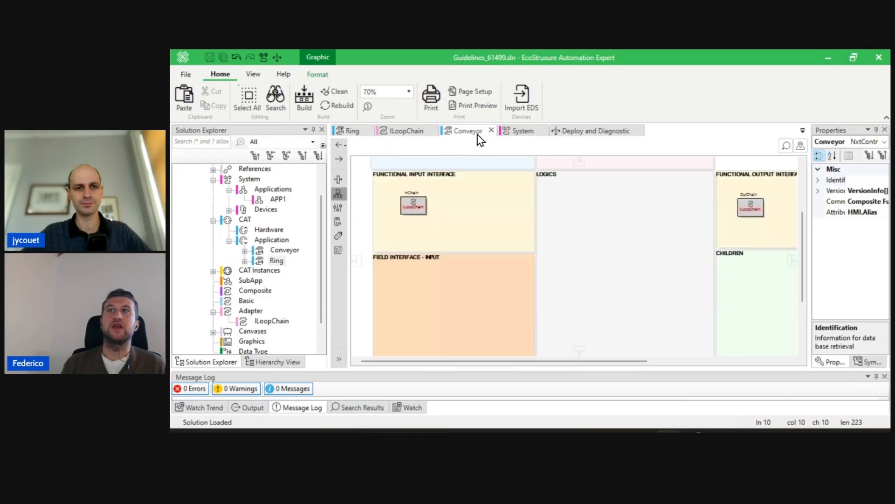
{"action": "left_click", "coordinate": [408, 91]}
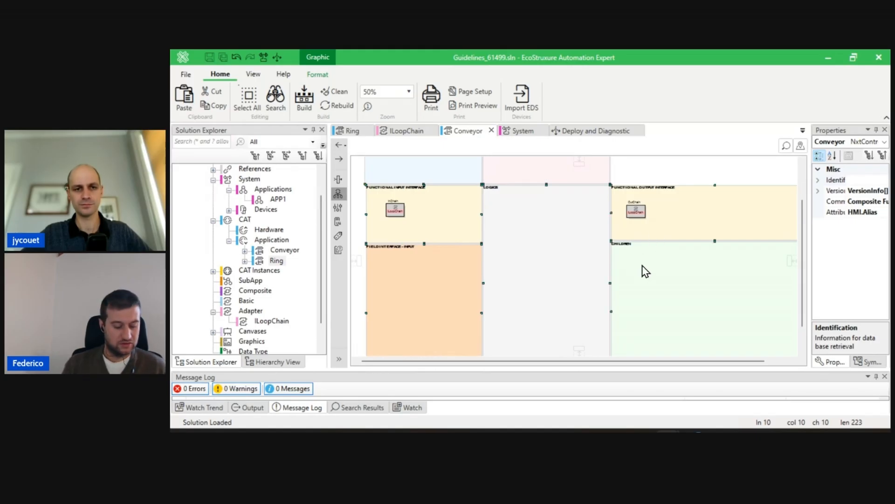
{"action": "left_click", "coordinate": [349, 131]}
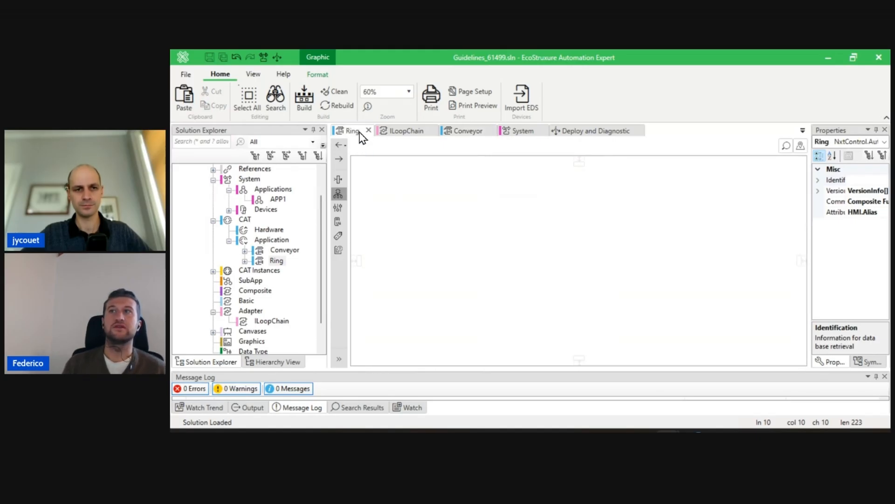
{"action": "left_click", "coordinate": [350, 131]}
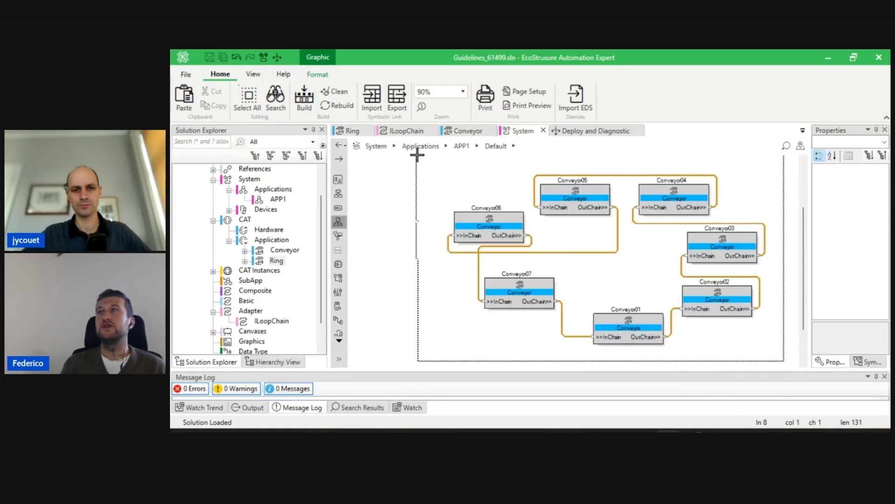
Step: Delete the seven chained Conveyor instances from APP1, confirming removal of their CAT instances
{"action": "left_click", "coordinate": [352, 130]}
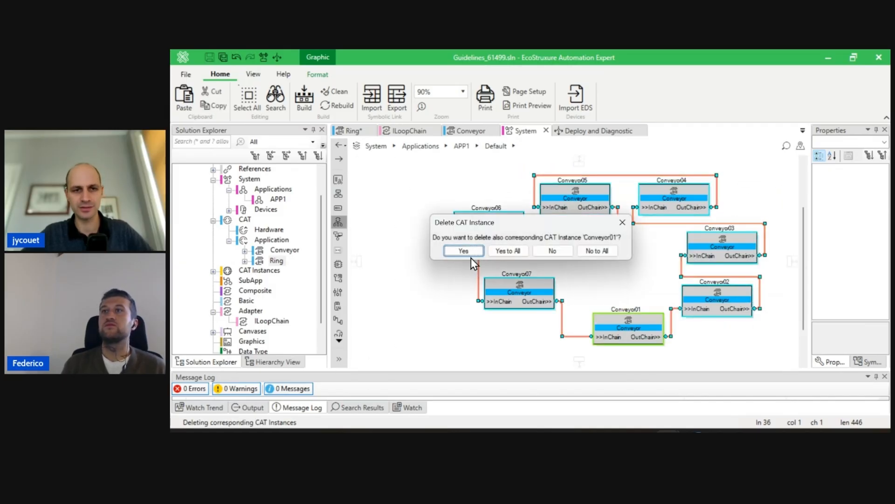
{"action": "left_click", "coordinate": [464, 250]}
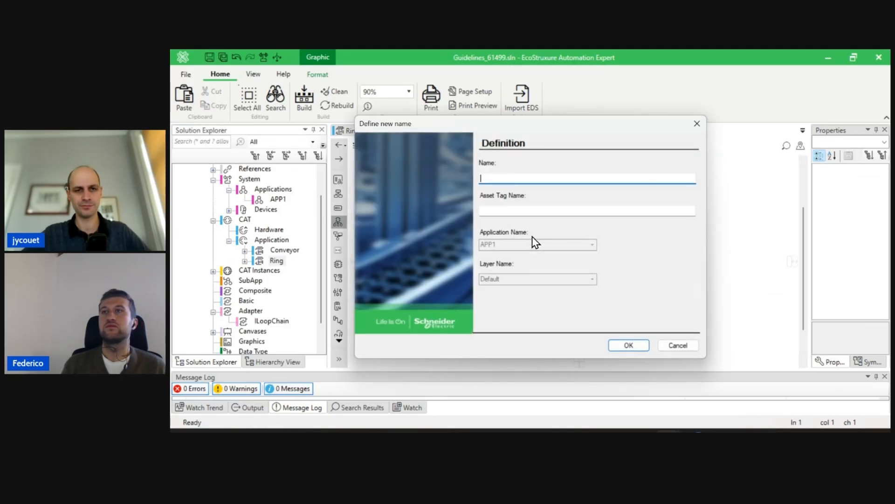
Step: Add a Ring CAT instance named Ring01 to APP1 and save the solution
{"action": "type", "text": "Ring01"}
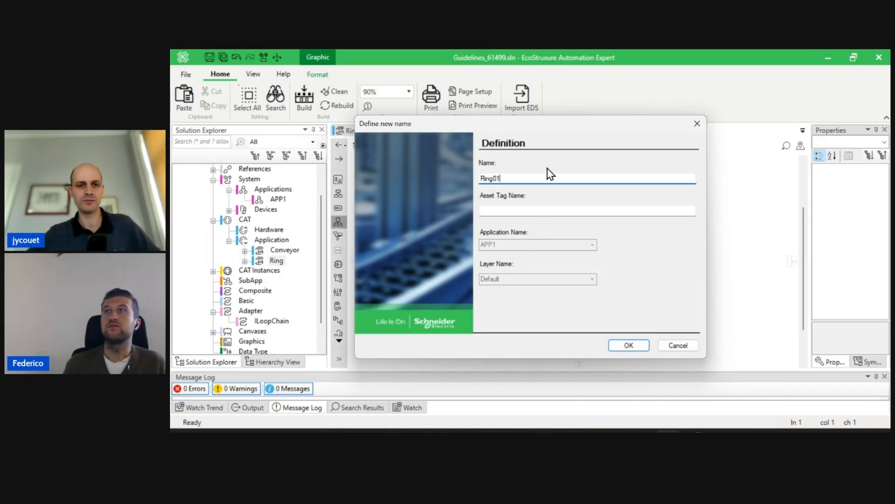
{"action": "left_click", "coordinate": [628, 345]}
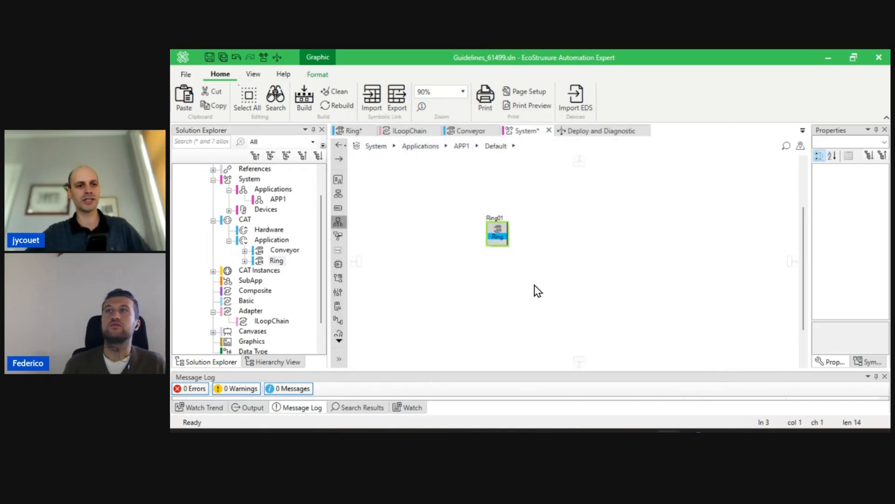
{"action": "left_click", "coordinate": [209, 57]}
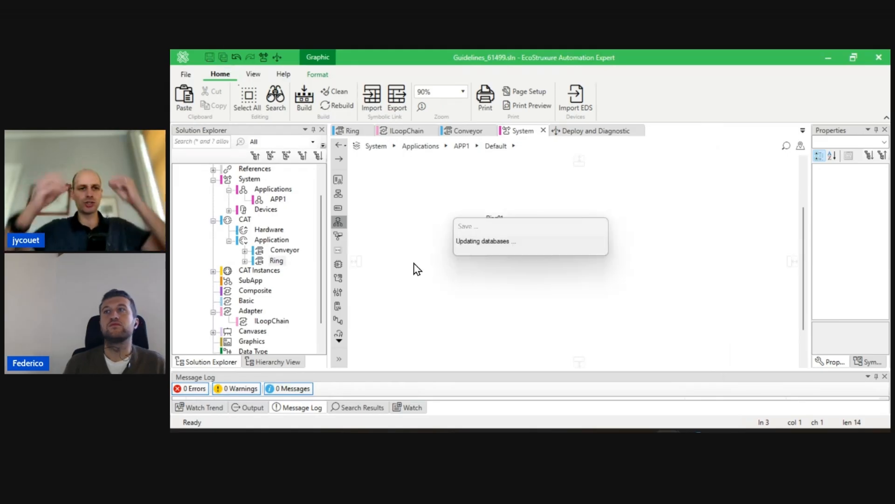